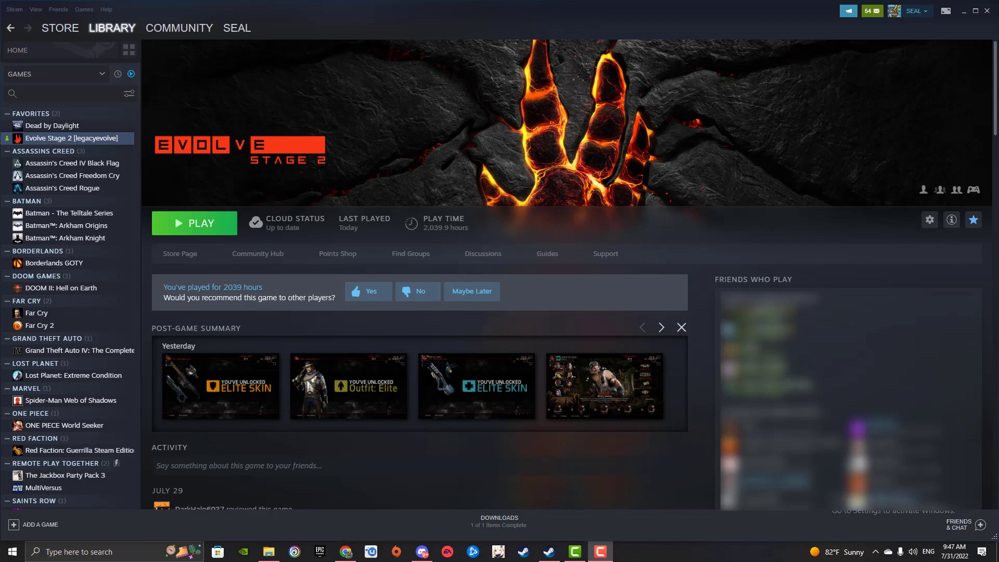
{"action": "mouse_move", "coordinate": [365, 237]}
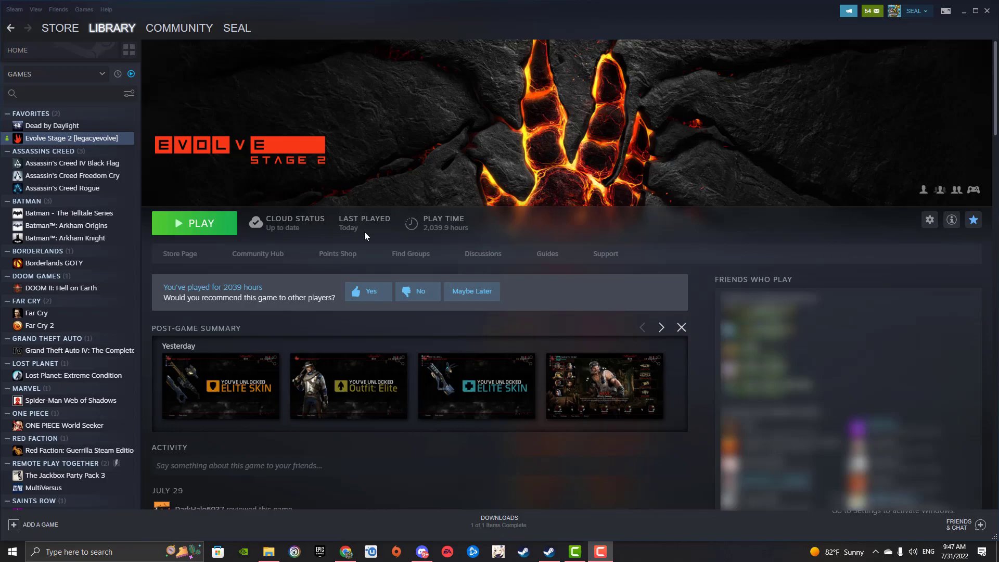
{"action": "mouse_move", "coordinate": [51, 137]}
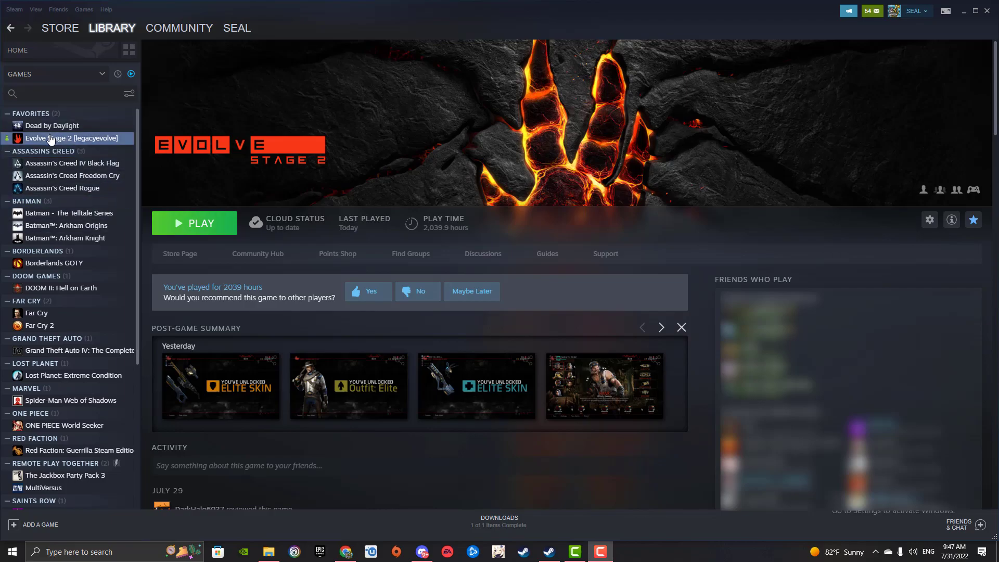
{"action": "mouse_move", "coordinate": [135, 282]}
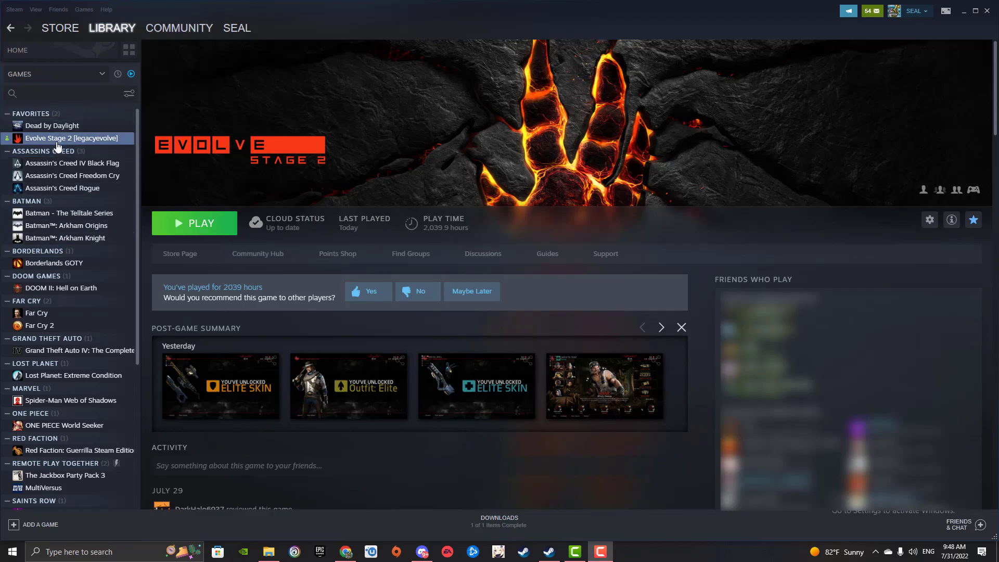
Bring up Steam's steamapps\common games folder in File Explorer.
{"action": "right_click", "coordinate": [73, 138]}
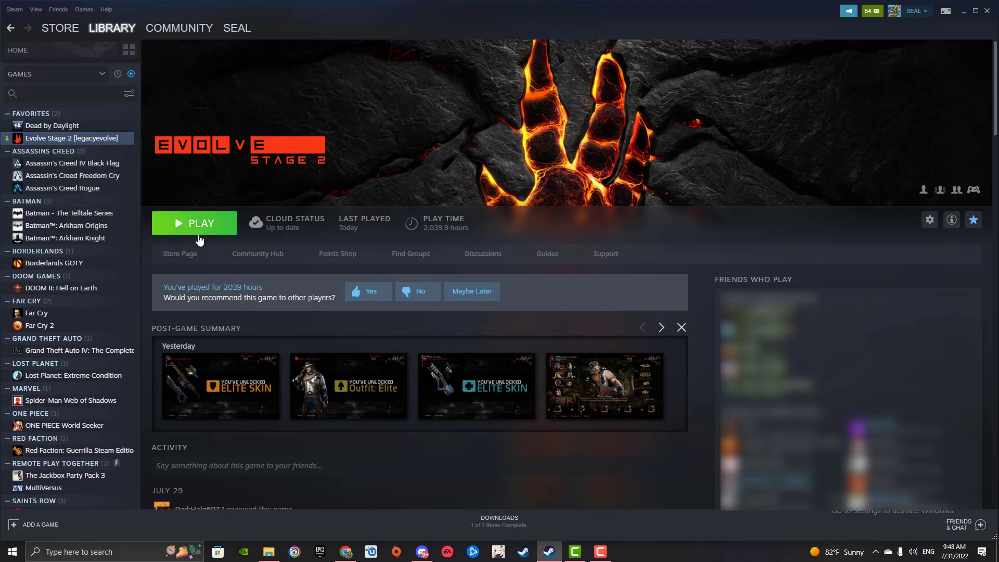
{"action": "mouse_move", "coordinate": [139, 306]}
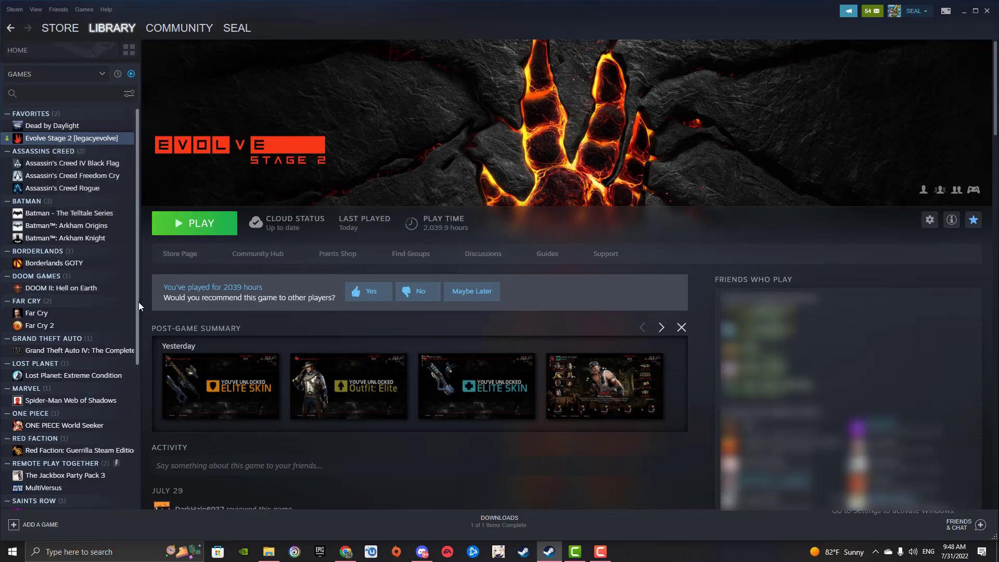
{"action": "left_click", "coordinate": [268, 552]}
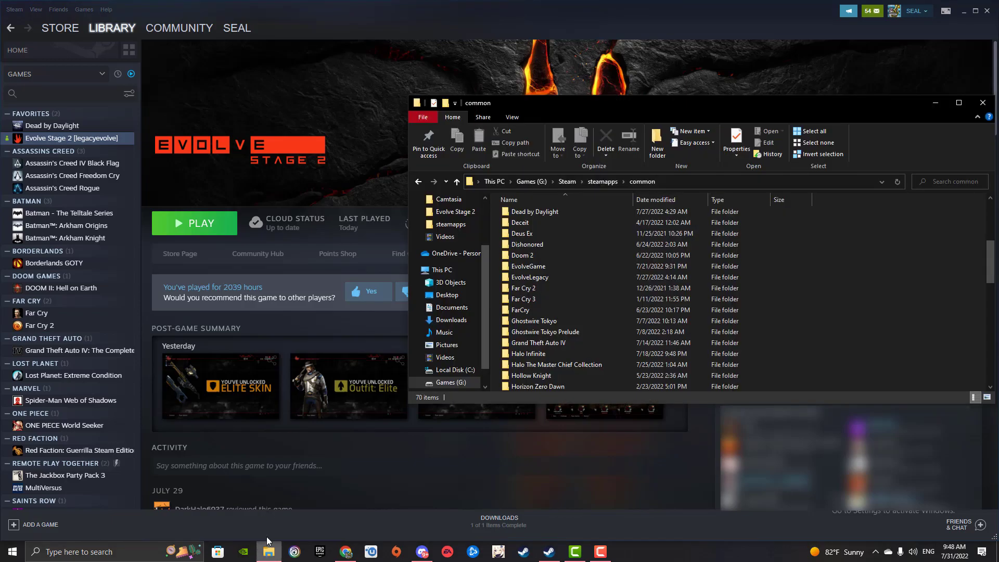
{"action": "left_click", "coordinate": [958, 103]}
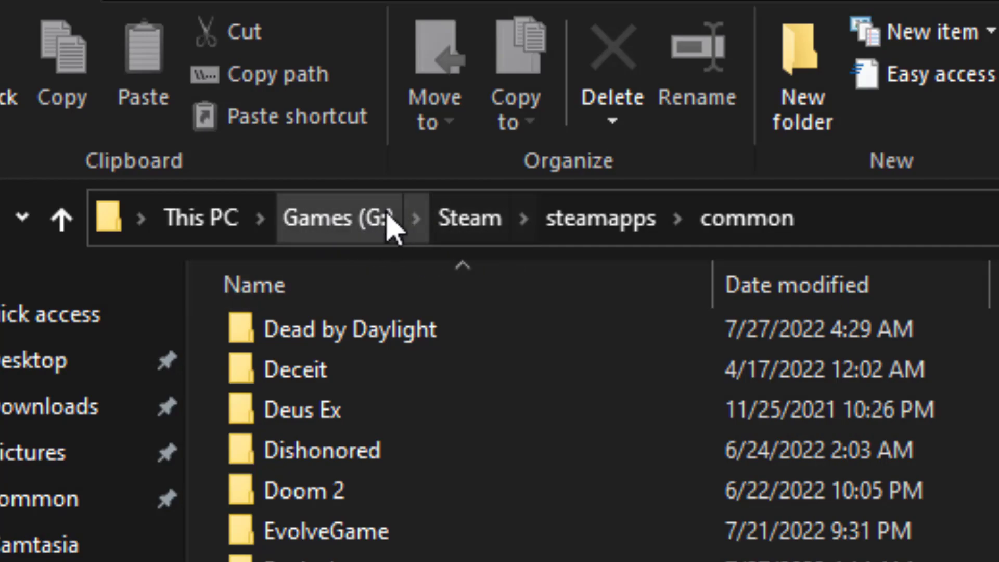
{"action": "mouse_move", "coordinate": [598, 217]}
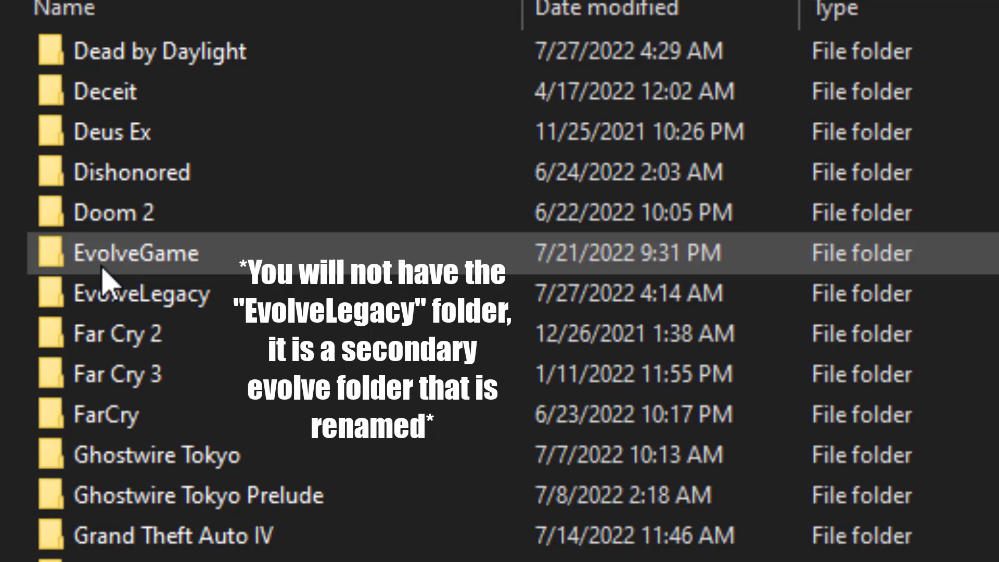
Rename the EvolveGame folder to EvolveStage2, leaving EvolveLegacy beside it.
{"action": "left_click", "coordinate": [144, 294]}
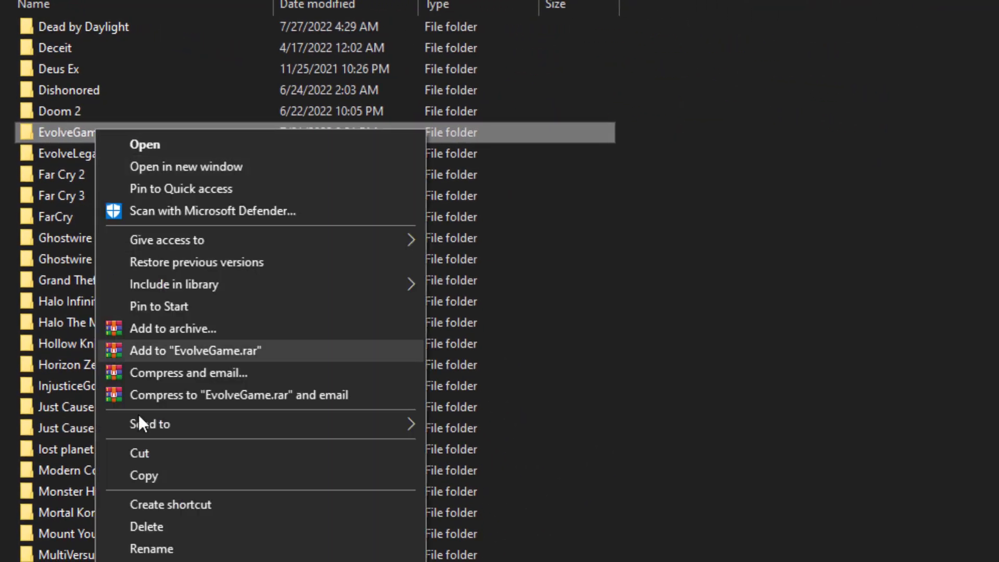
{"action": "left_click", "coordinate": [151, 548]}
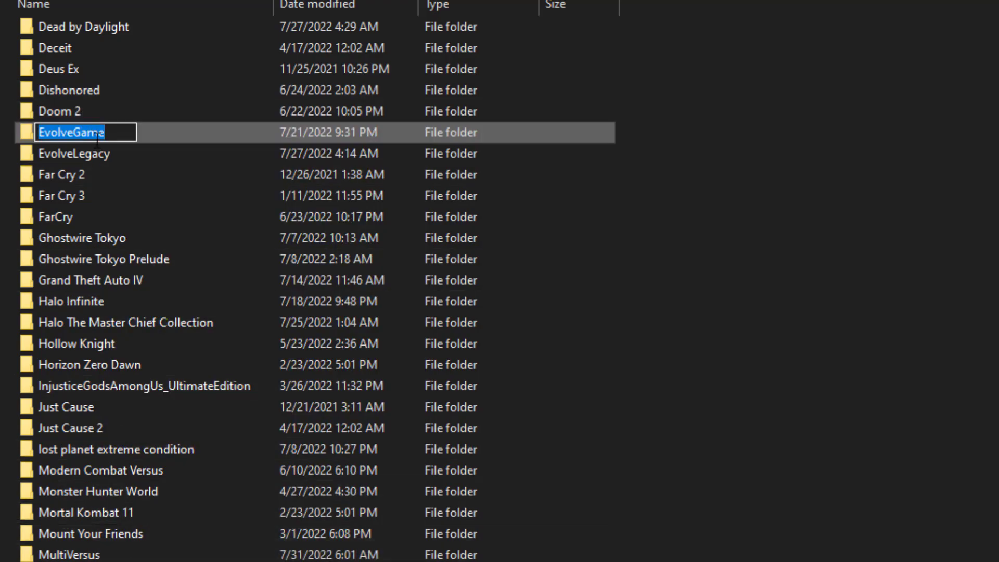
{"action": "left_click", "coordinate": [73, 153]}
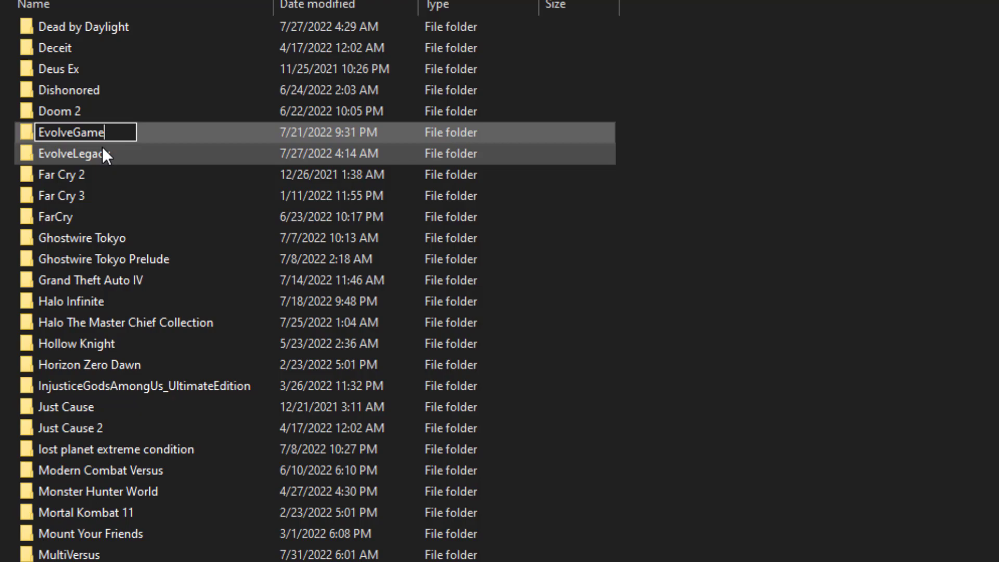
{"action": "type", "text": "EvolveStage2"}
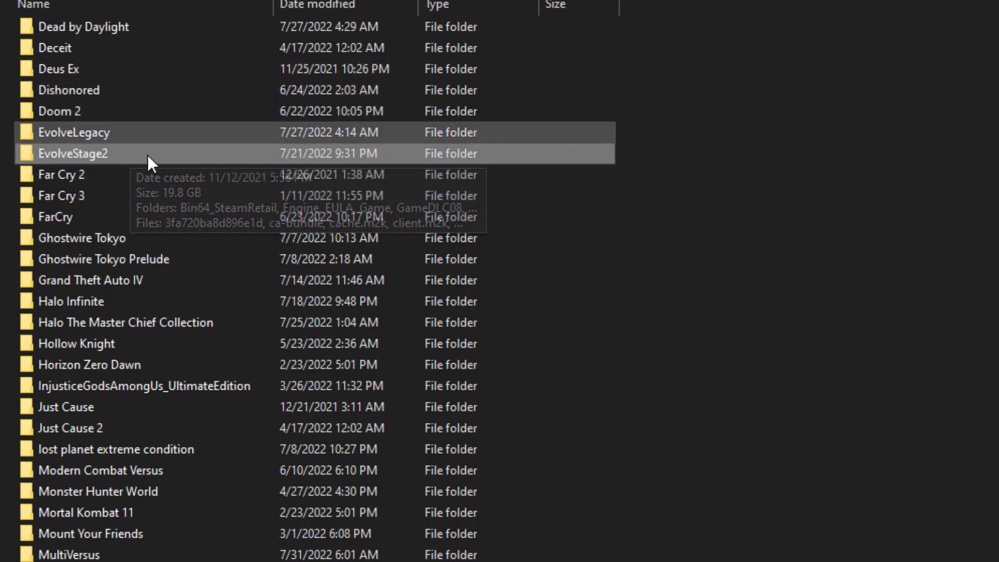
{"action": "mouse_move", "coordinate": [92, 104]}
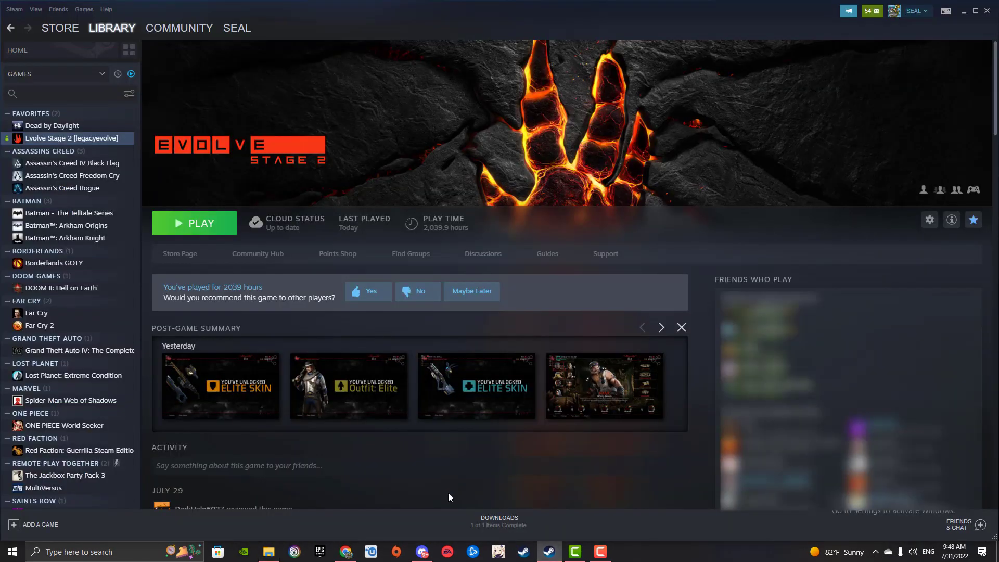
Set Evolve Stage 2 to the 'legacyevolve - The Original Evolve Product' beta in its Properties and close them.
{"action": "right_click", "coordinate": [72, 138]}
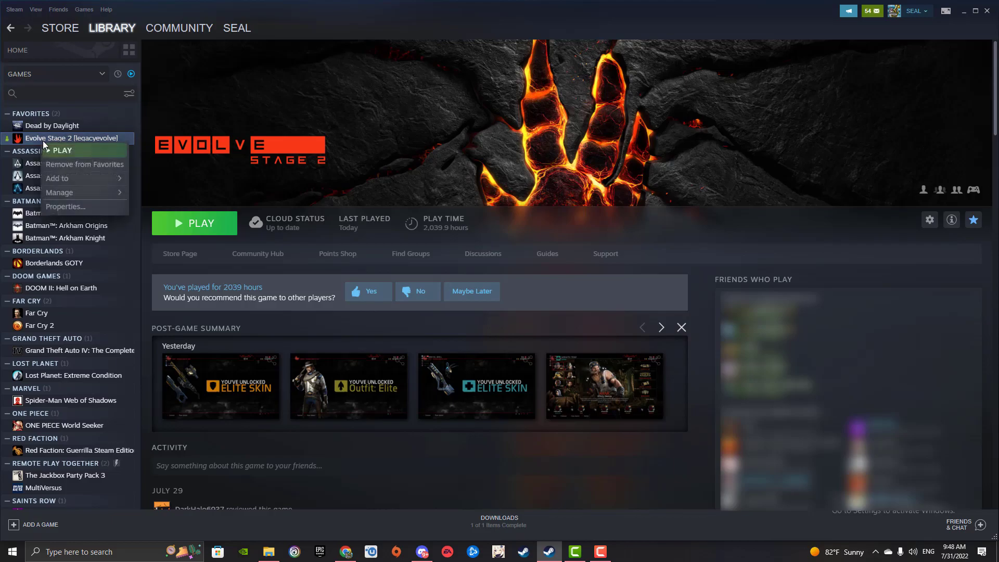
{"action": "left_click", "coordinate": [65, 206]}
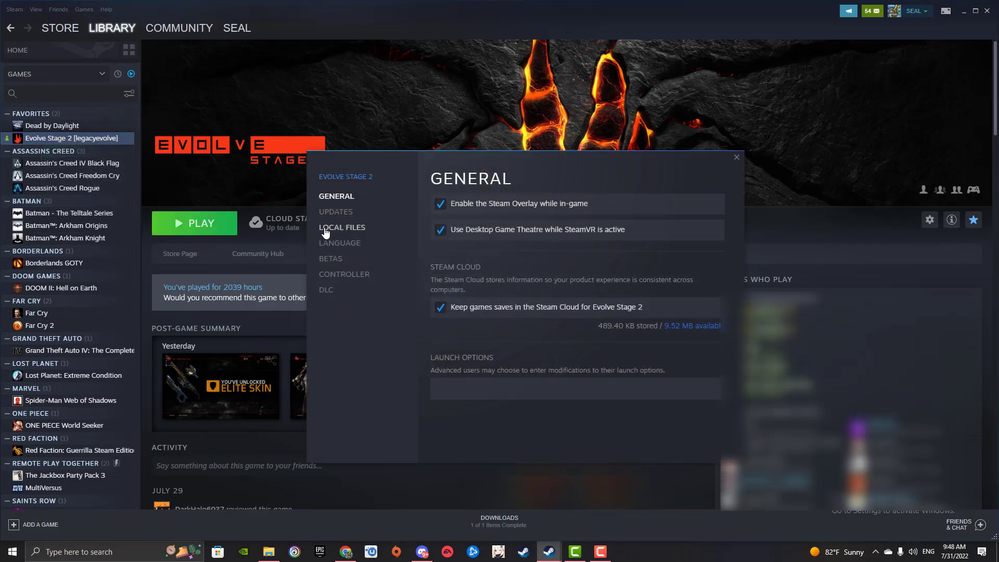
{"action": "left_click", "coordinate": [330, 258]}
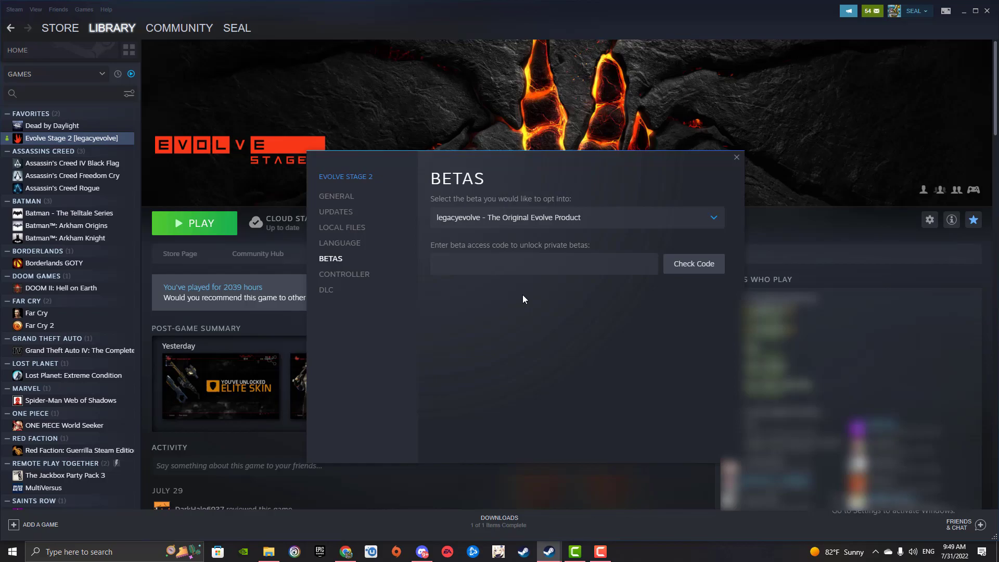
{"action": "mouse_move", "coordinate": [737, 159]}
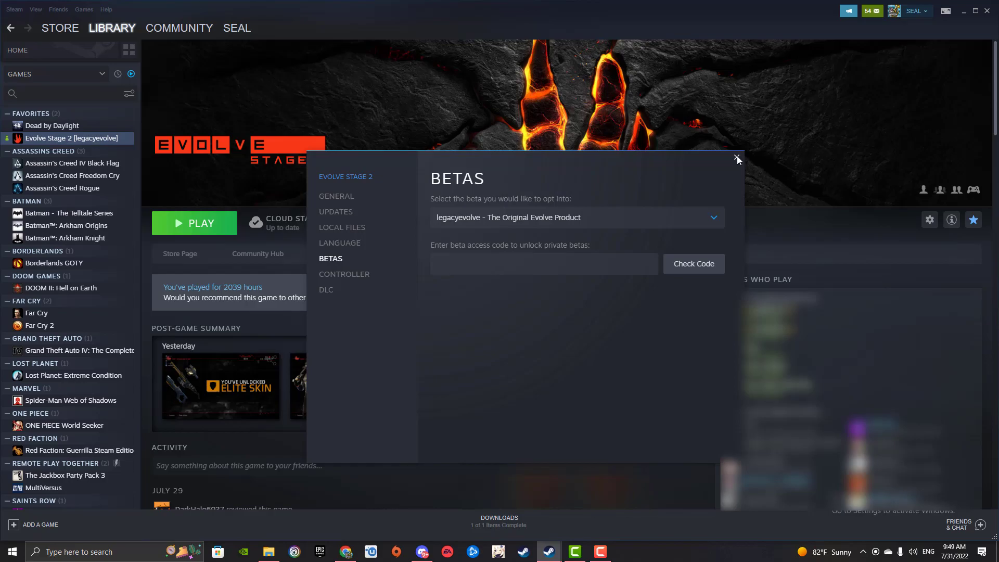
{"action": "left_click", "coordinate": [269, 551]}
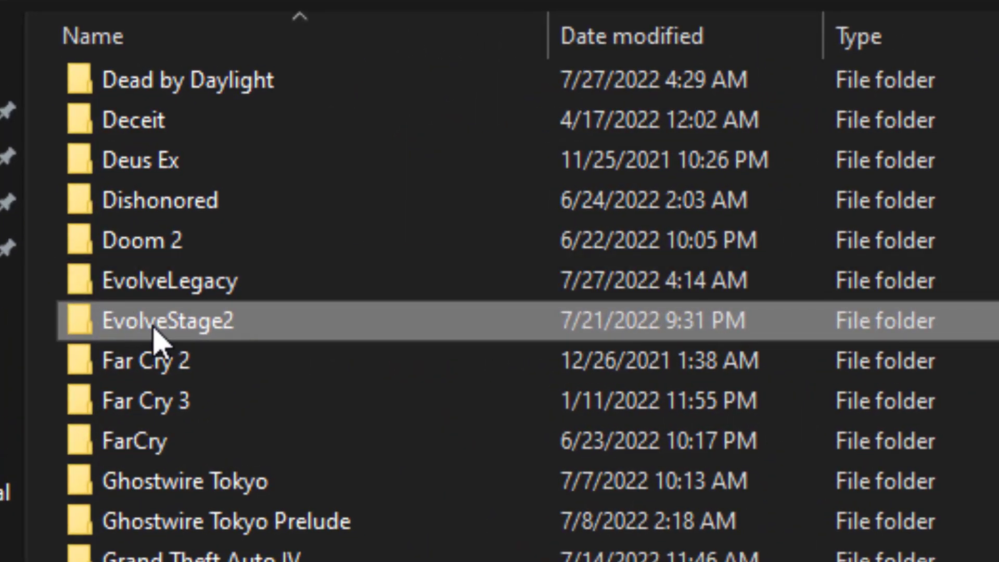
{"action": "mouse_move", "coordinate": [229, 313]}
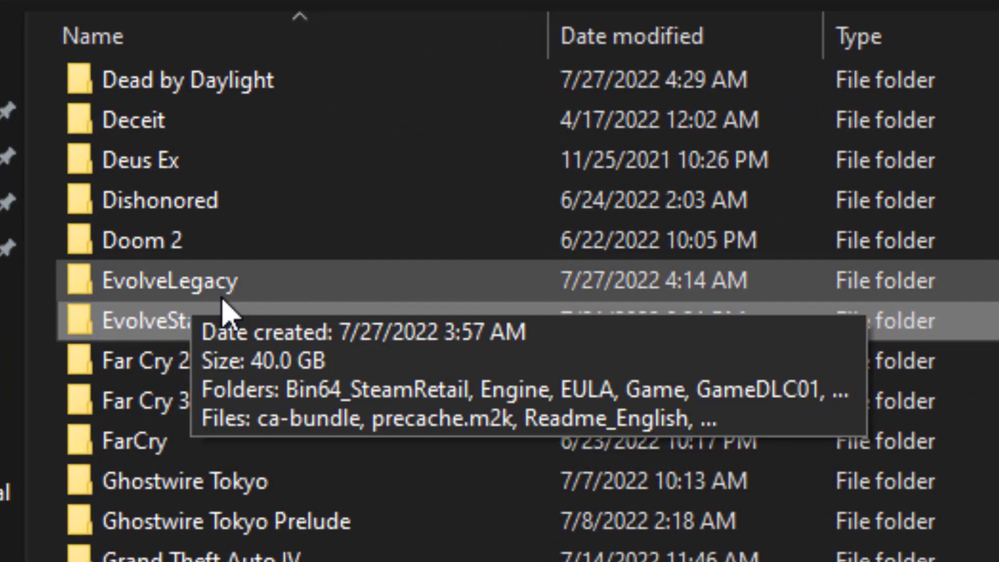
{"action": "mouse_move", "coordinate": [258, 303]}
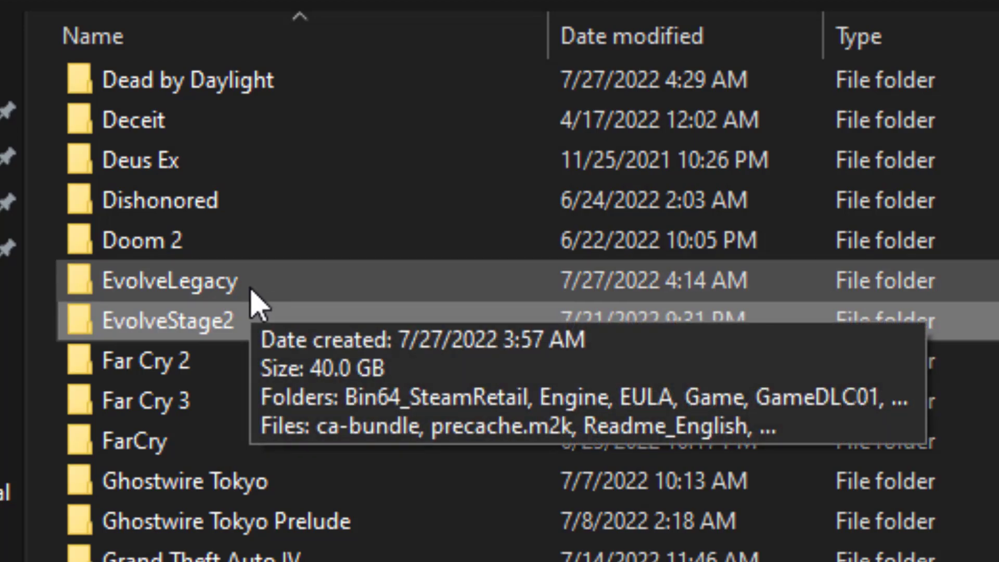
{"action": "mouse_move", "coordinate": [318, 321]}
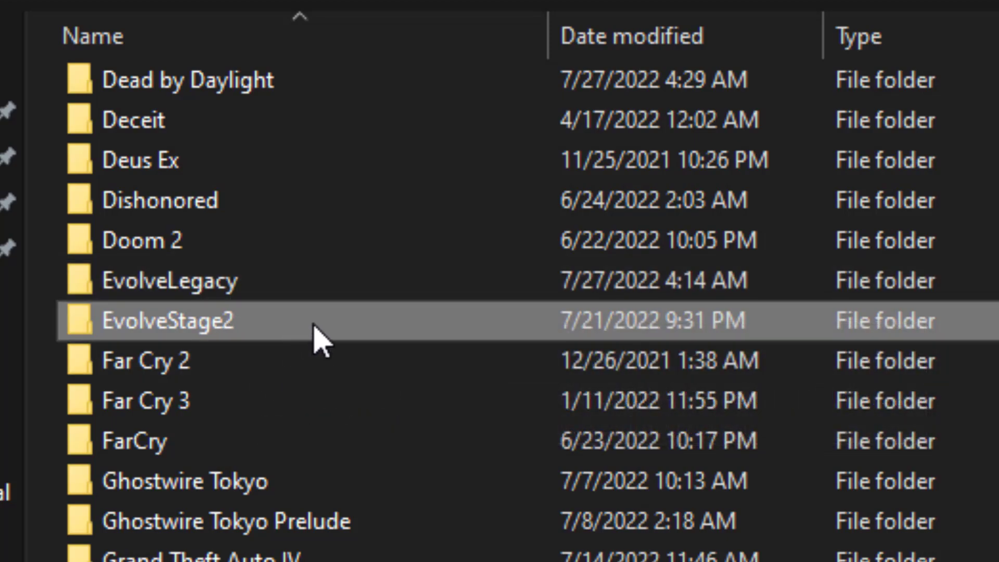
{"action": "mouse_move", "coordinate": [321, 334]}
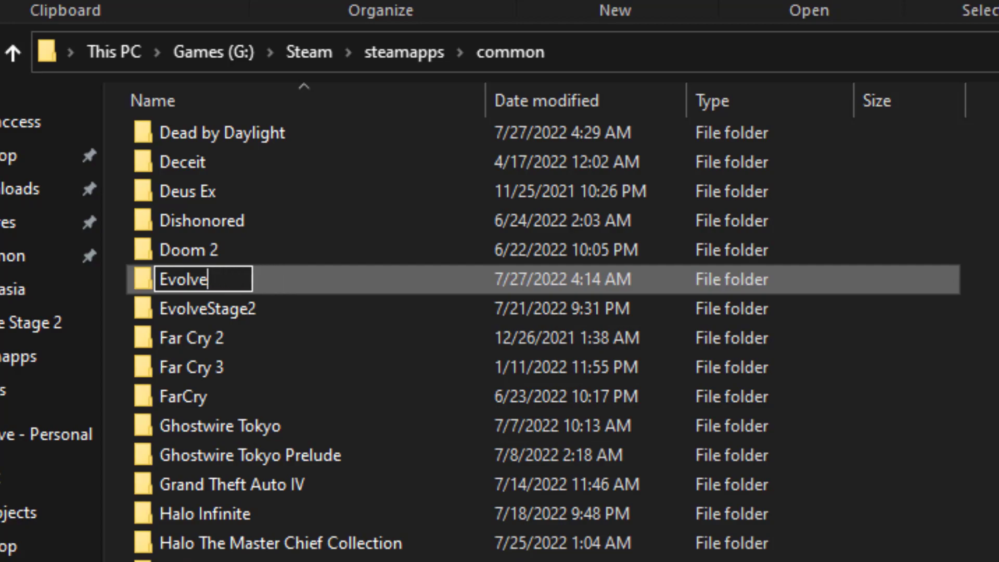
Finish renaming EvolveLegacy to EvolveGame and return to the Evolve Stage 2 library page.
{"action": "type", "text": "Game"}
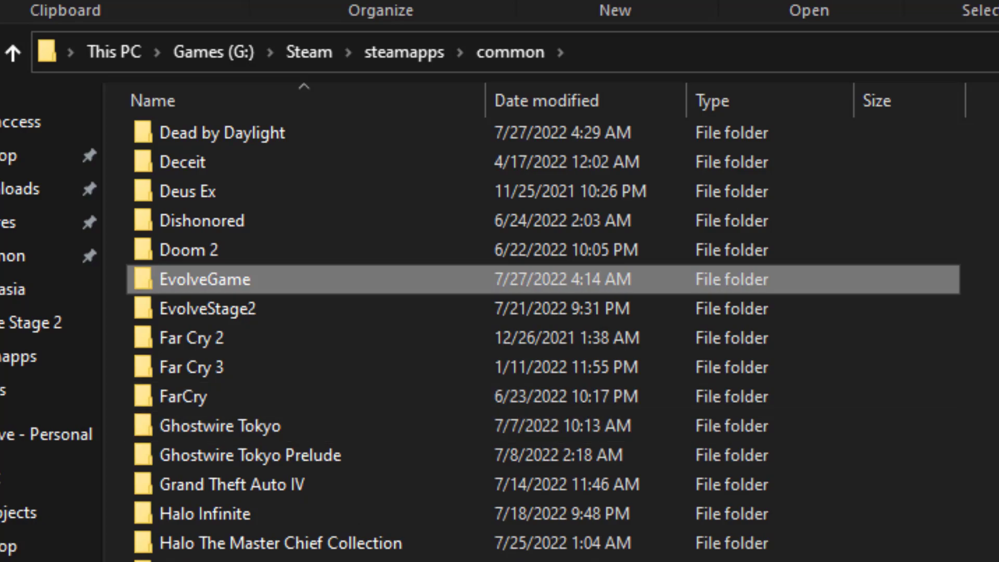
{"action": "left_click", "coordinate": [546, 551]}
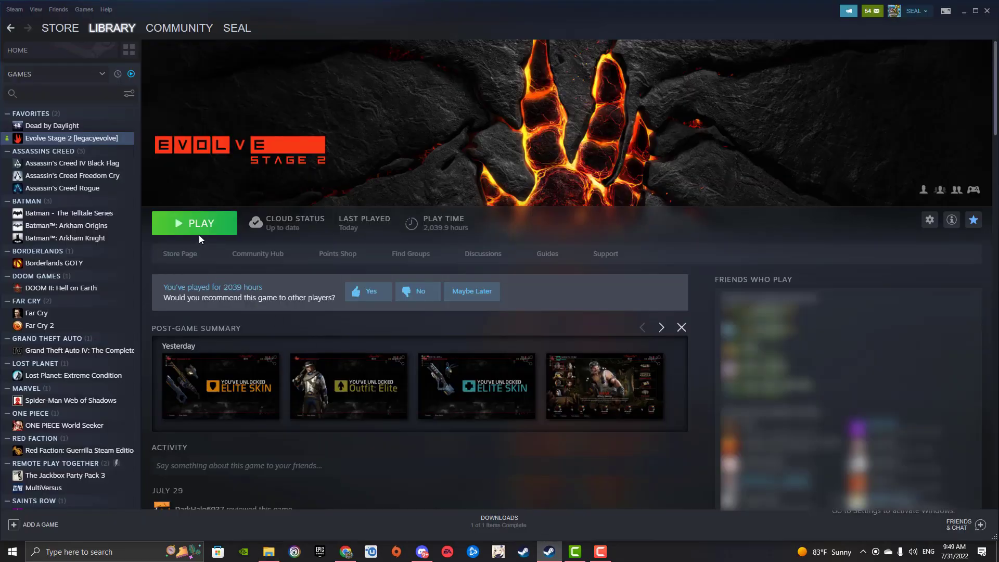
Start Evolve Stage 2 with PLAY so the legacy version in EvolveGame runs.
{"action": "left_click", "coordinate": [195, 223]}
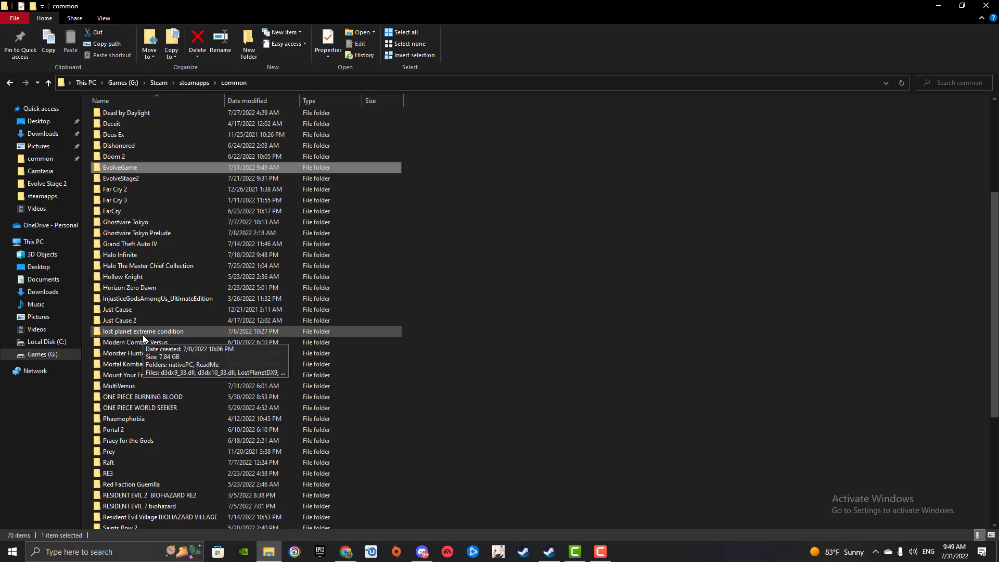
Rename the EvolveGame folder back to EvolveLegacy.
{"action": "right_click", "coordinate": [119, 166]}
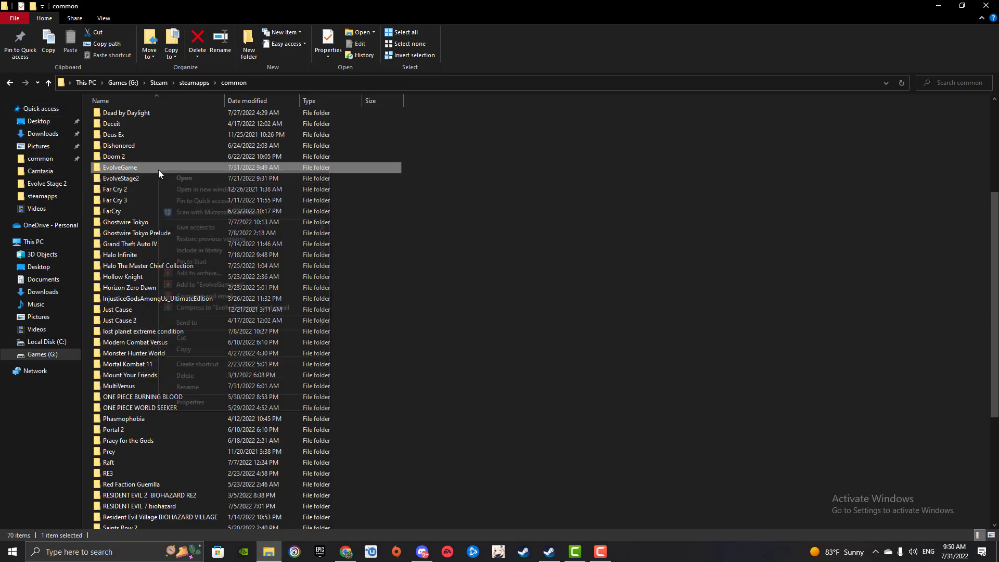
{"action": "left_click", "coordinate": [187, 387]}
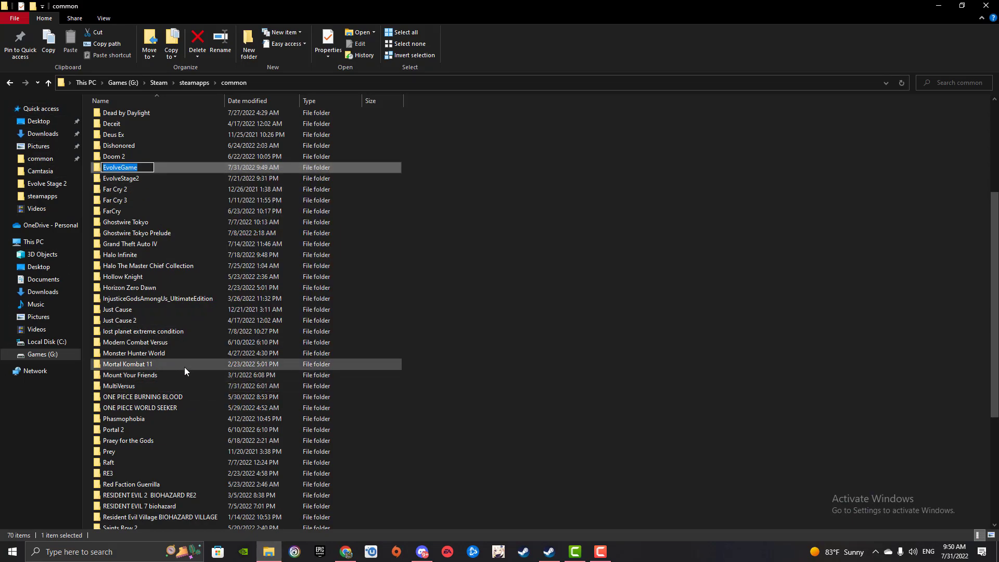
{"action": "type", "text": "EvolveLegacy"}
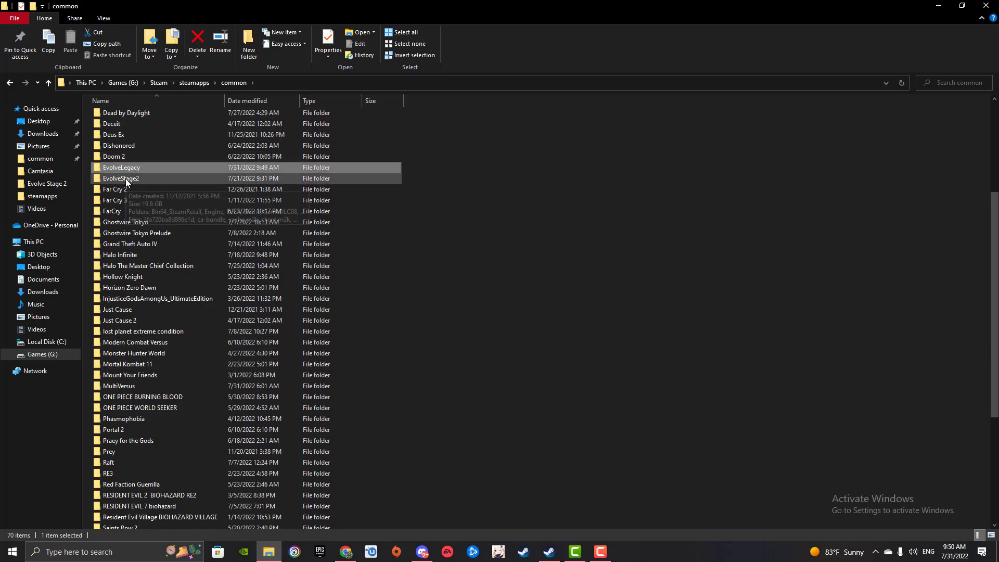
Rename the EvolveStage2 folder to EvolveGame so Stage 2 is active.
{"action": "right_click", "coordinate": [121, 178]}
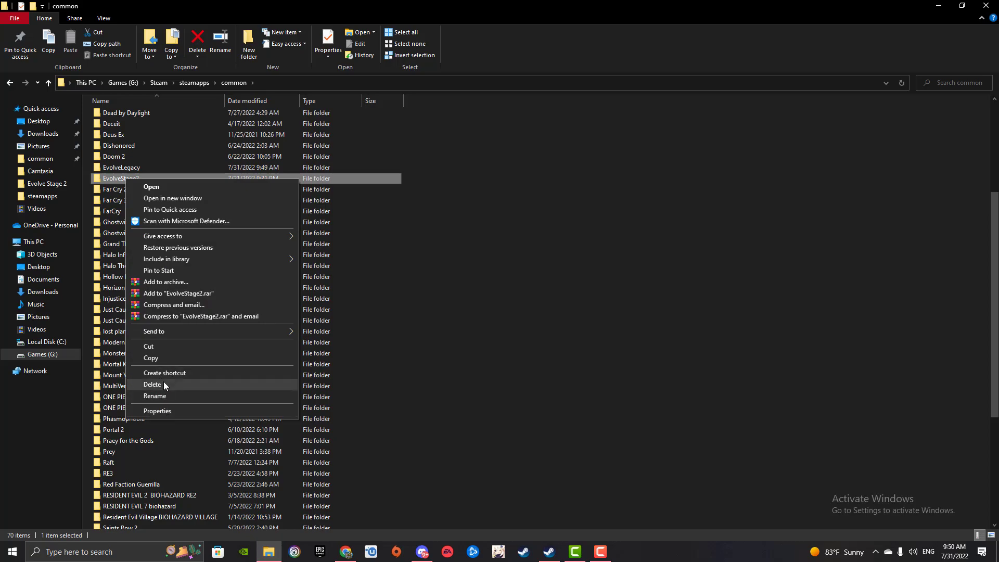
{"action": "left_click", "coordinate": [154, 396]}
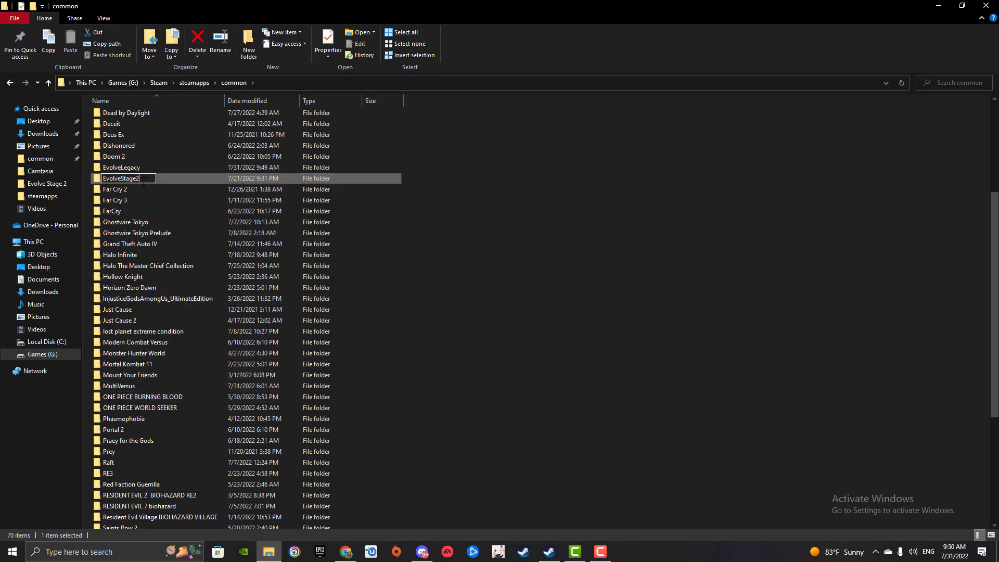
{"action": "type", "text": "EvolveGame"}
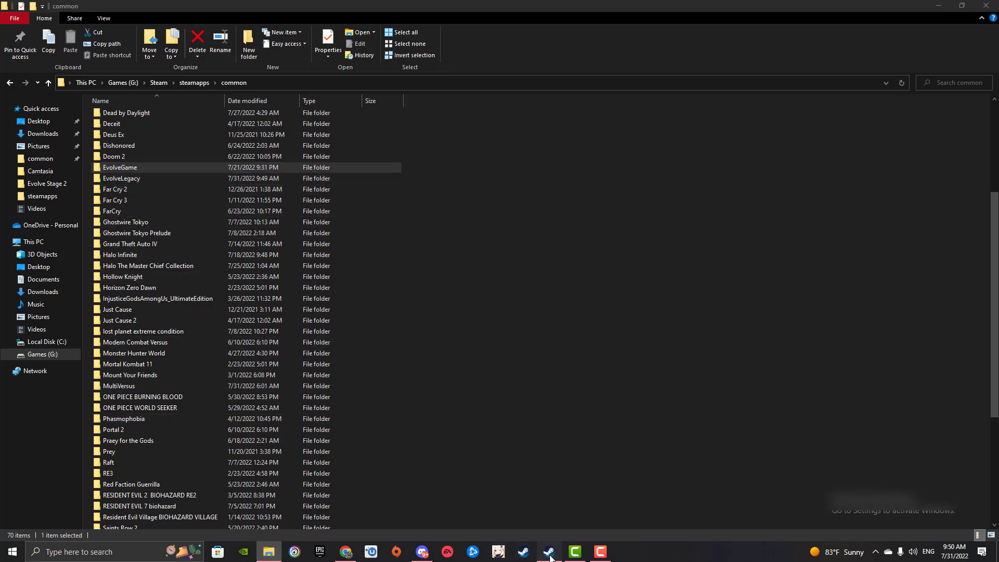
Launch Evolve Stage 2 from Steam and OK the my2K service unavailable notice to reach the menu.
{"action": "left_click", "coordinate": [549, 552]}
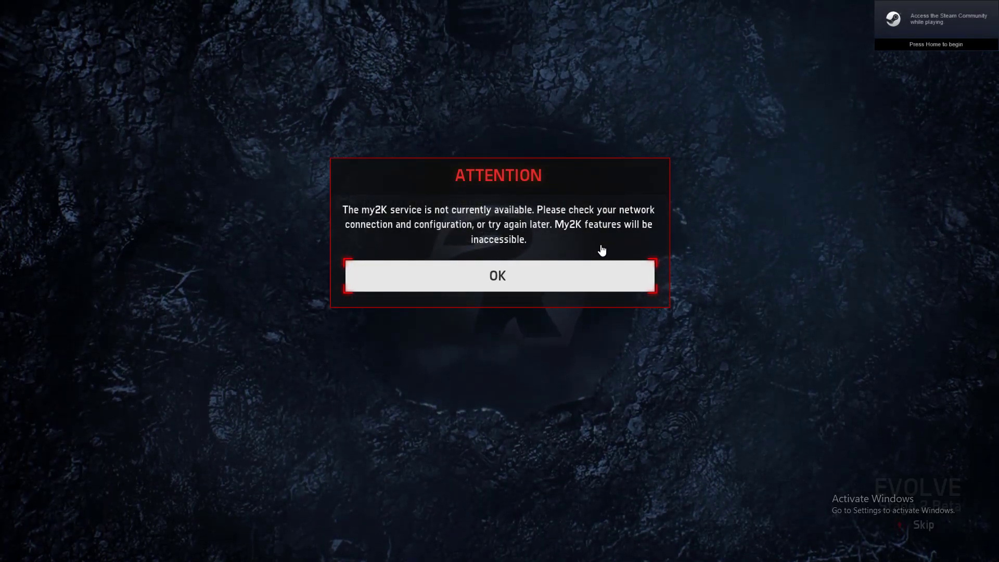
{"action": "left_click", "coordinate": [497, 275]}
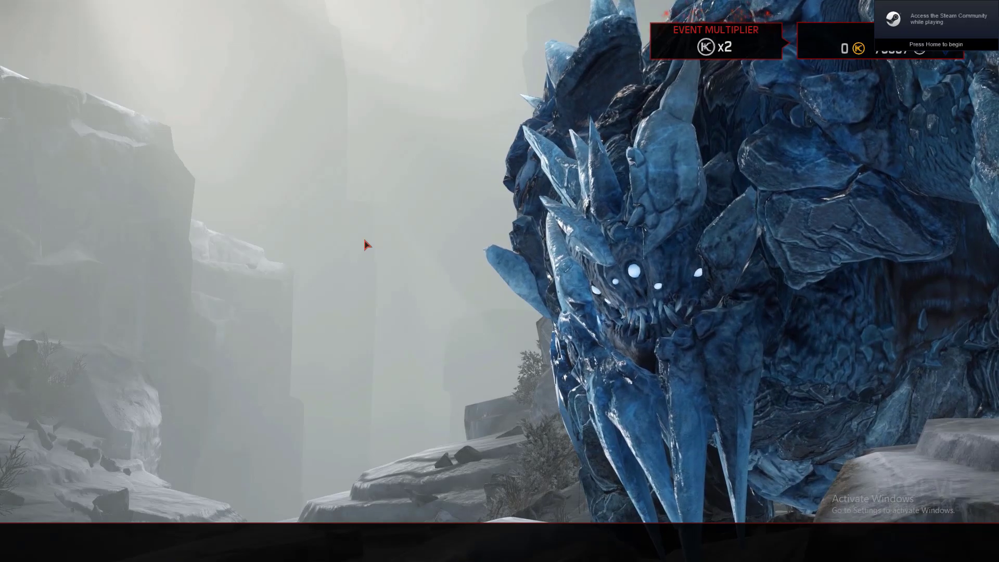